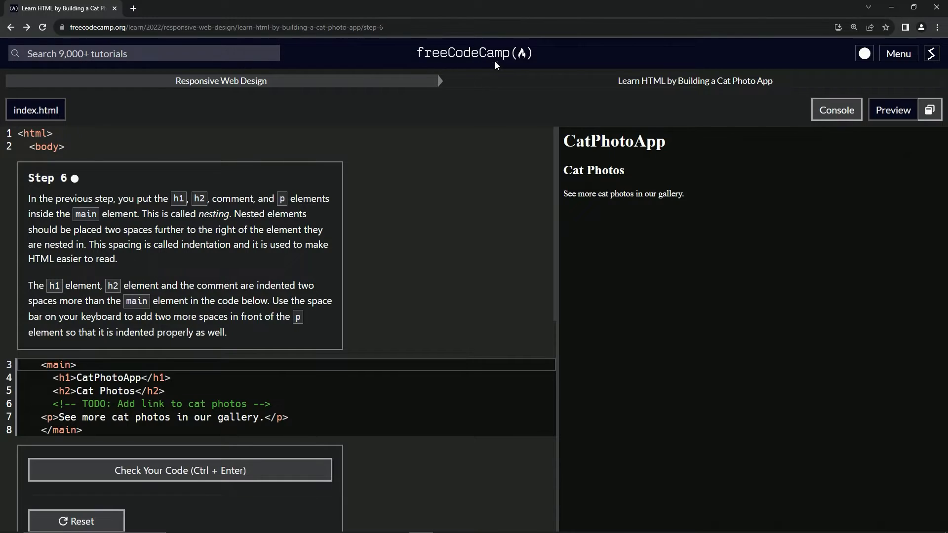
{"action": "mouse_move", "coordinate": [264, 93]}
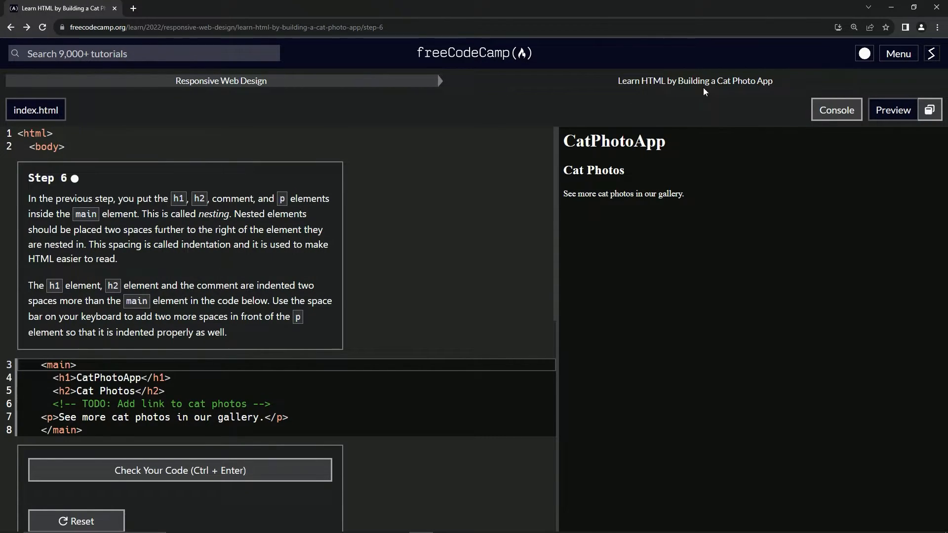
{"action": "mouse_move", "coordinate": [64, 193]}
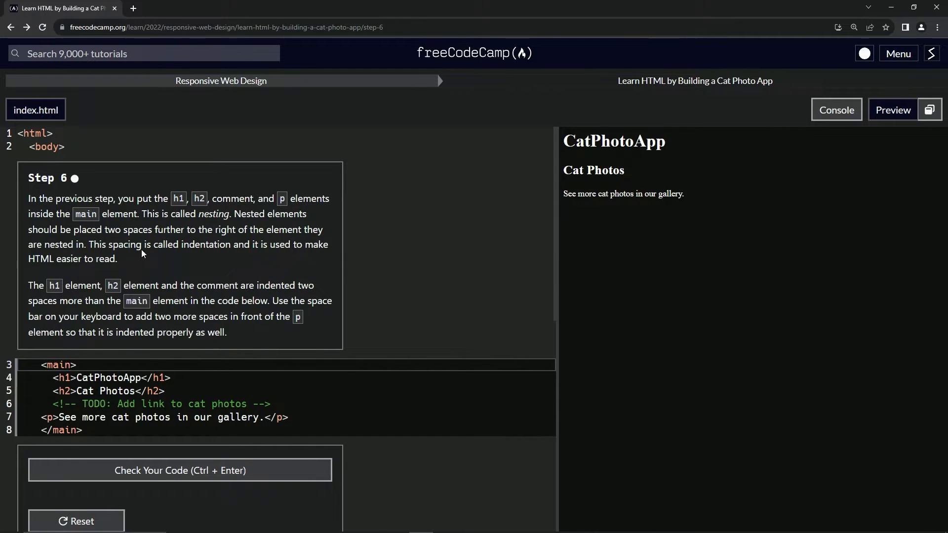
{"action": "mouse_move", "coordinate": [254, 211]}
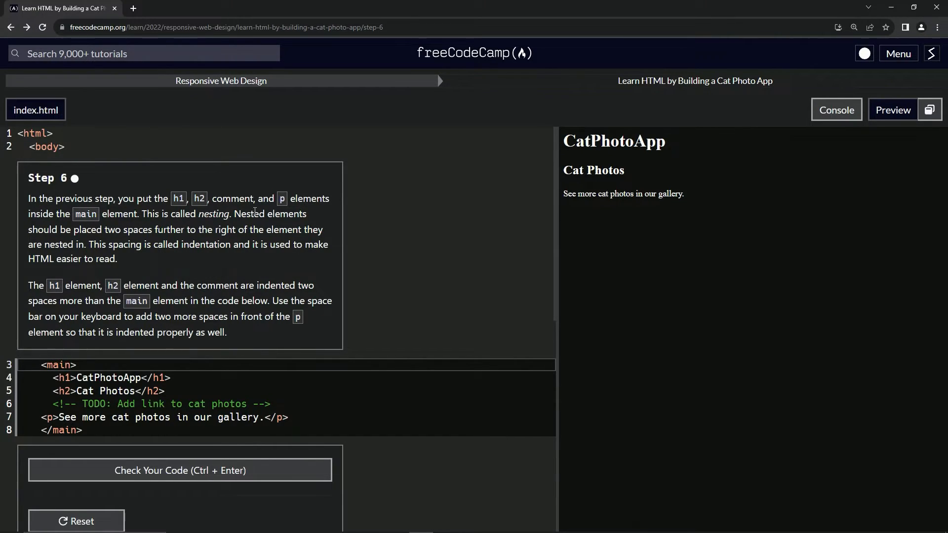
{"action": "mouse_move", "coordinate": [77, 229]}
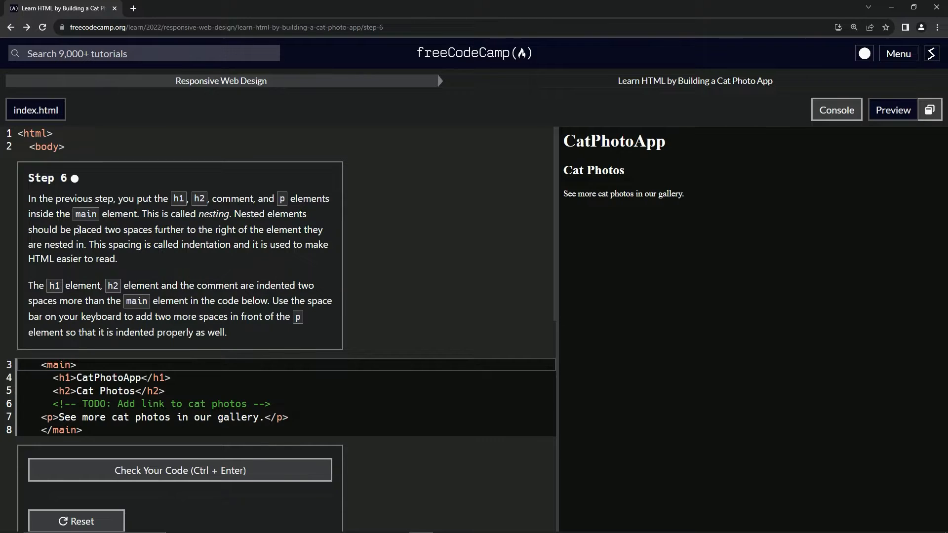
{"action": "mouse_move", "coordinate": [61, 241]}
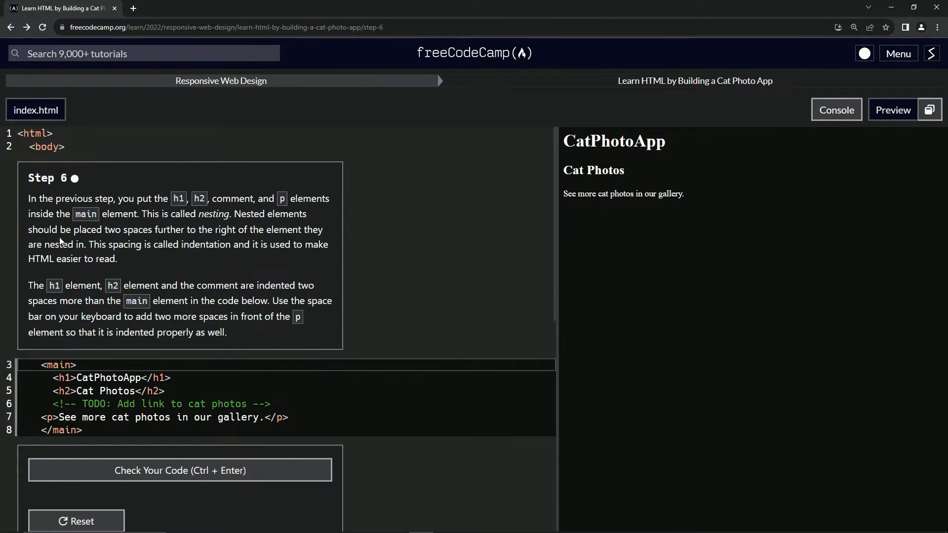
{"action": "mouse_move", "coordinate": [193, 233]}
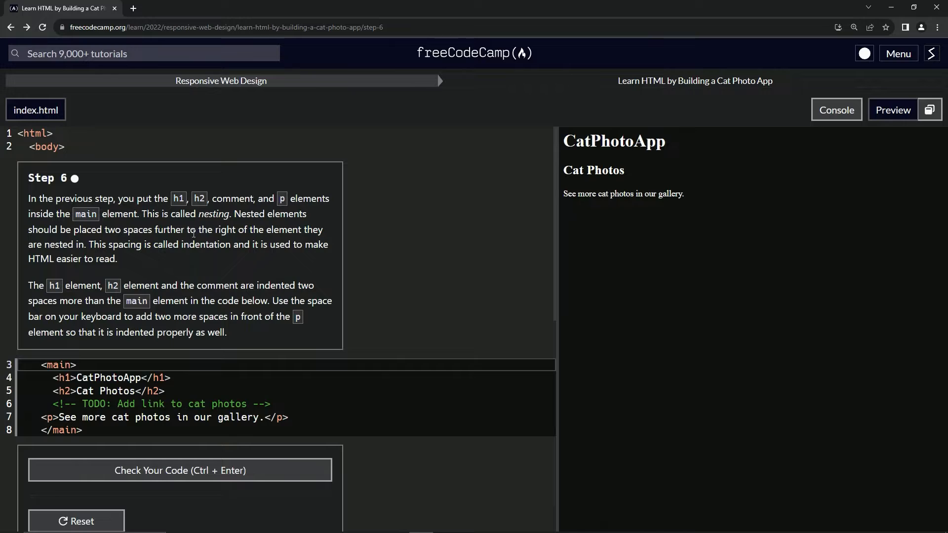
{"action": "mouse_move", "coordinate": [142, 236]}
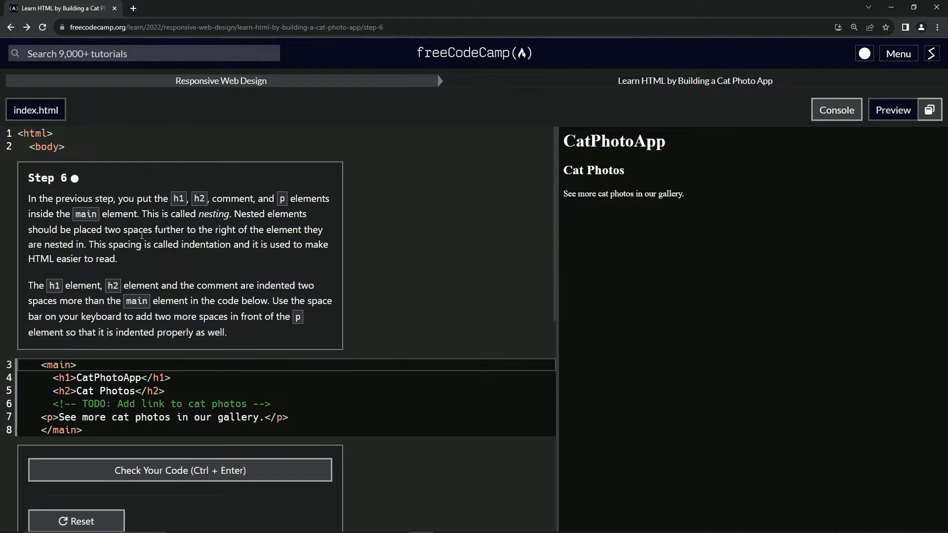
{"action": "mouse_move", "coordinate": [146, 248]}
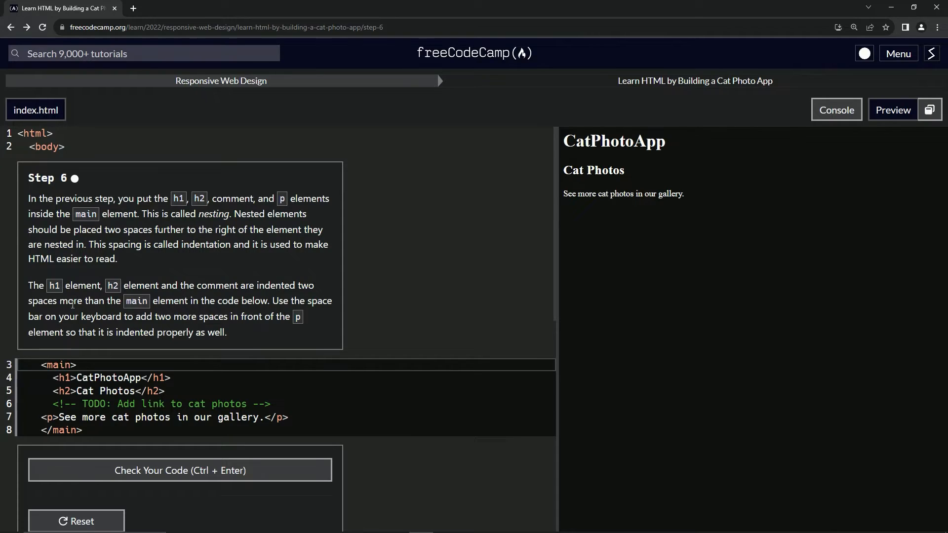
{"action": "mouse_move", "coordinate": [182, 297]}
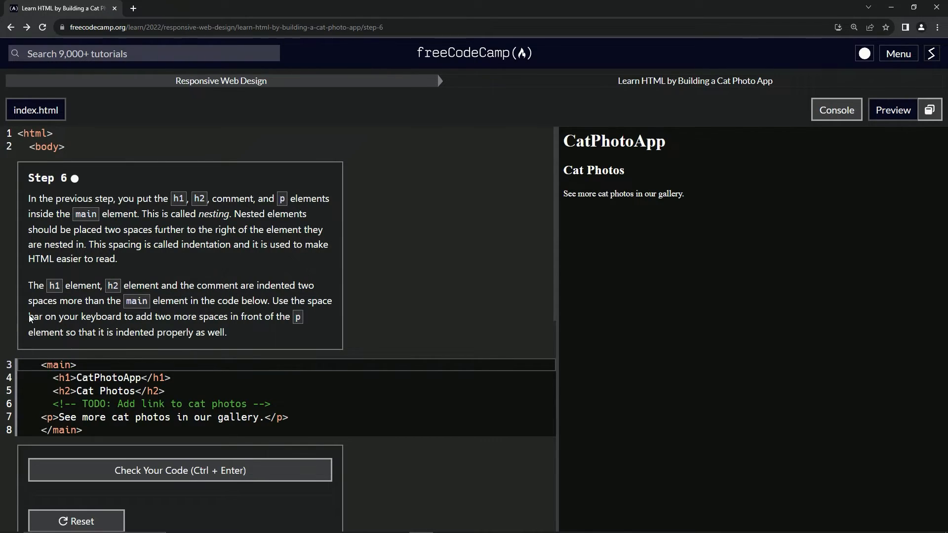
{"action": "mouse_move", "coordinate": [210, 327]}
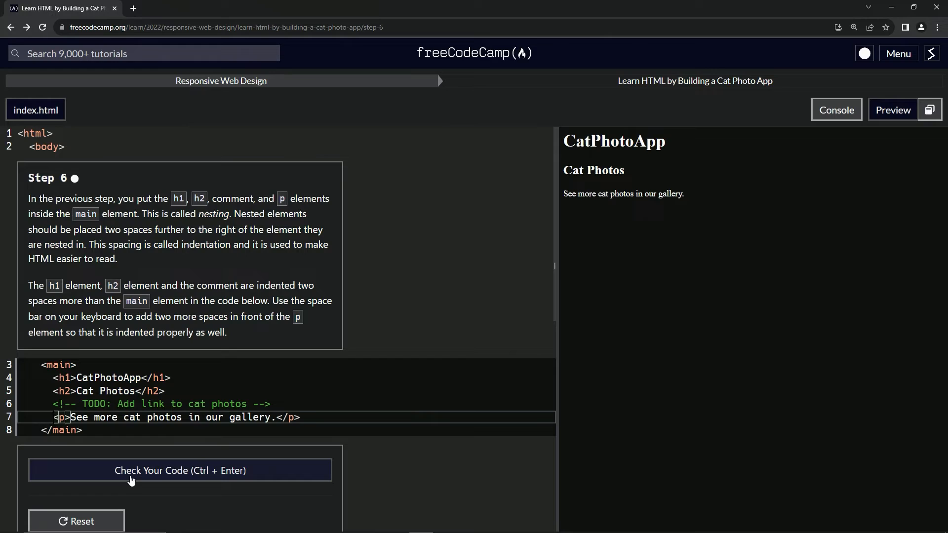
{"action": "mouse_move", "coordinate": [129, 479]}
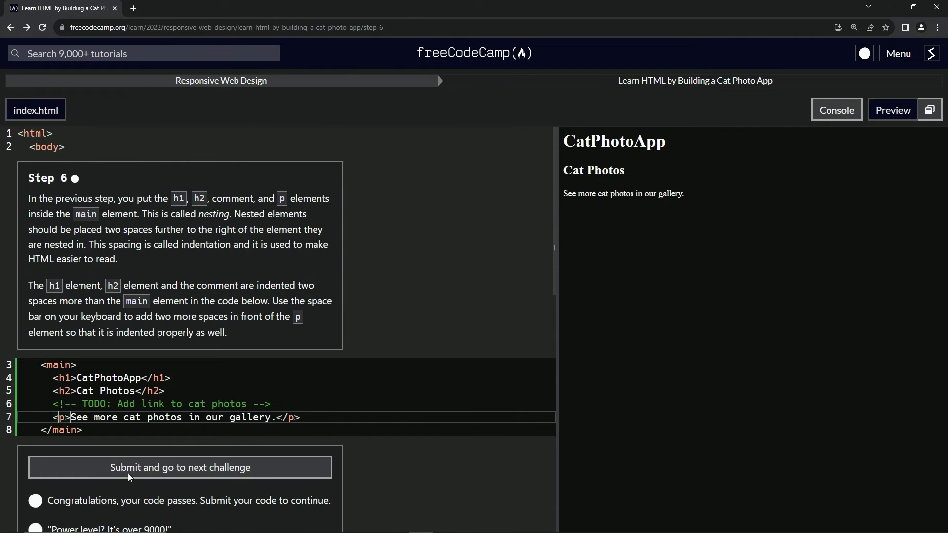
Step: Submit the passing Step 6 code and advance to Step 7
{"action": "left_click", "coordinate": [181, 467]}
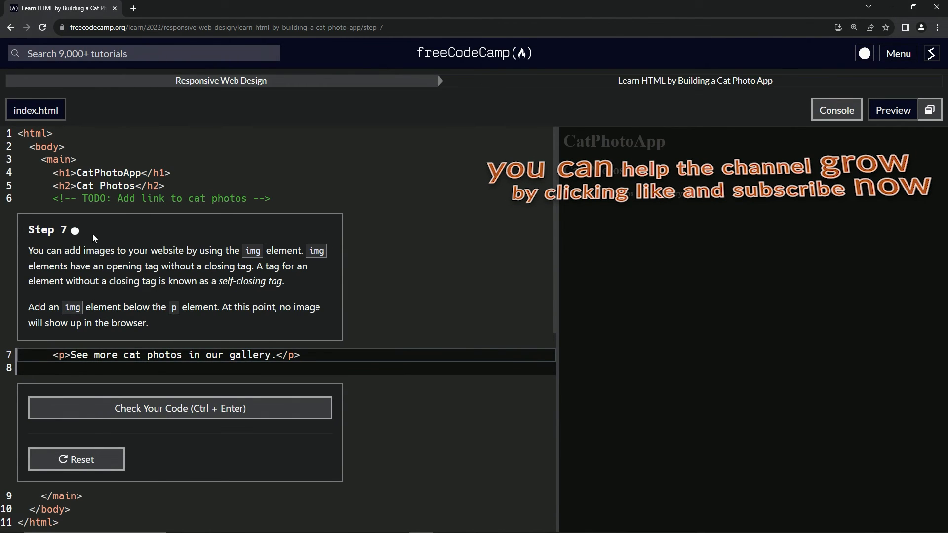
{"action": "mouse_move", "coordinate": [79, 246]}
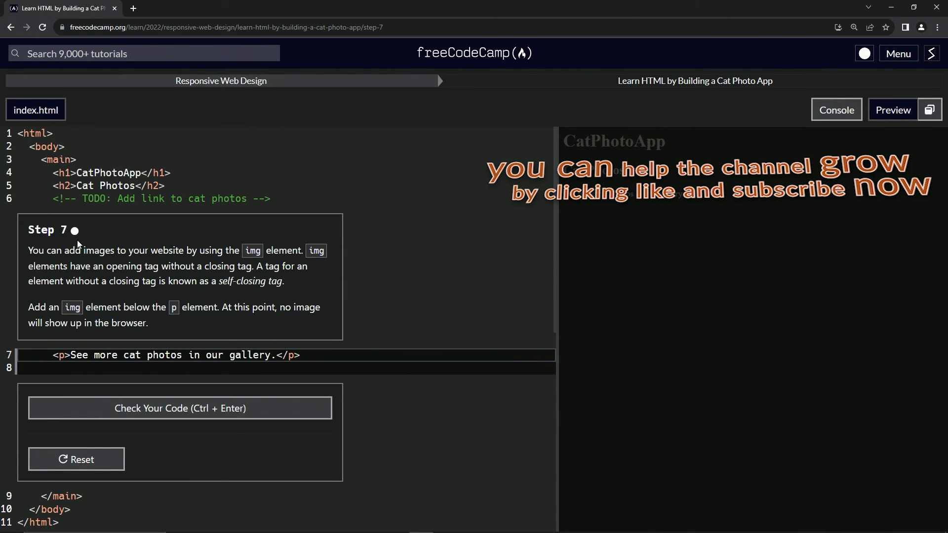